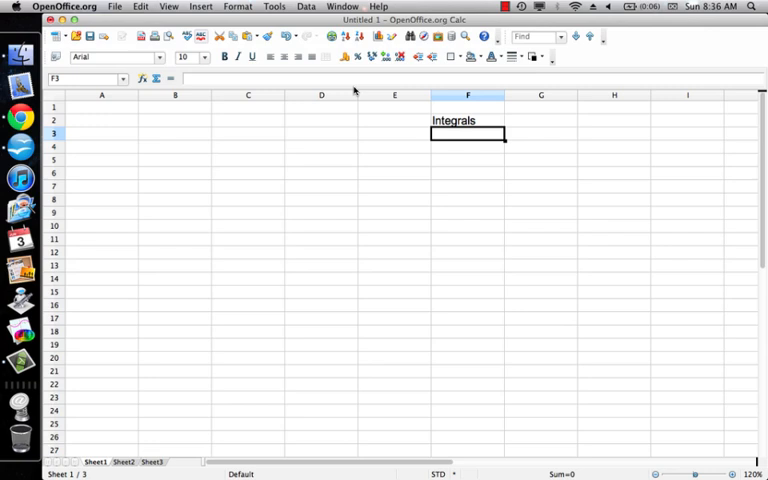
Step: Type the subtitle 'spreadsheet - numerical integration - Riemann Sums' into cell F3
{"action": "type", "text": "spre"}
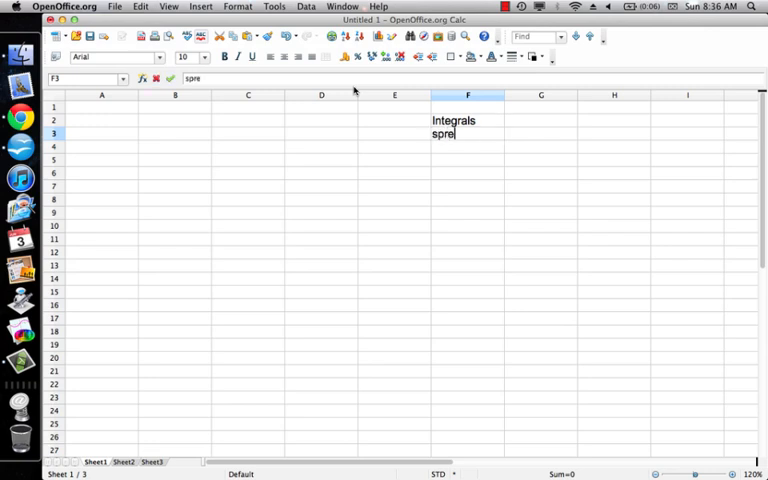
{"action": "type", "text": "adsheet"}
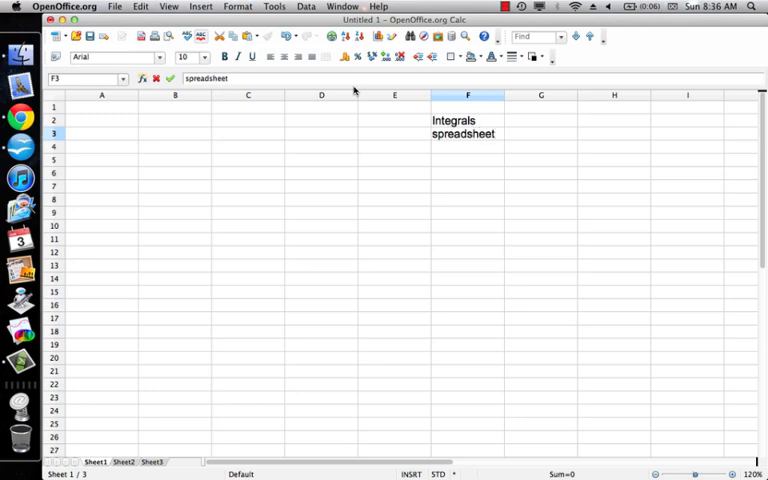
{"action": "type", "text": "- numerical"}
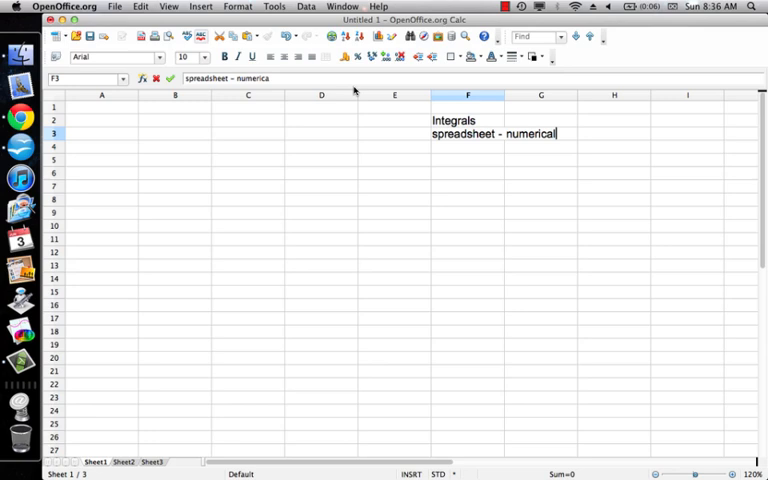
{"action": "type", "text": "integral"}
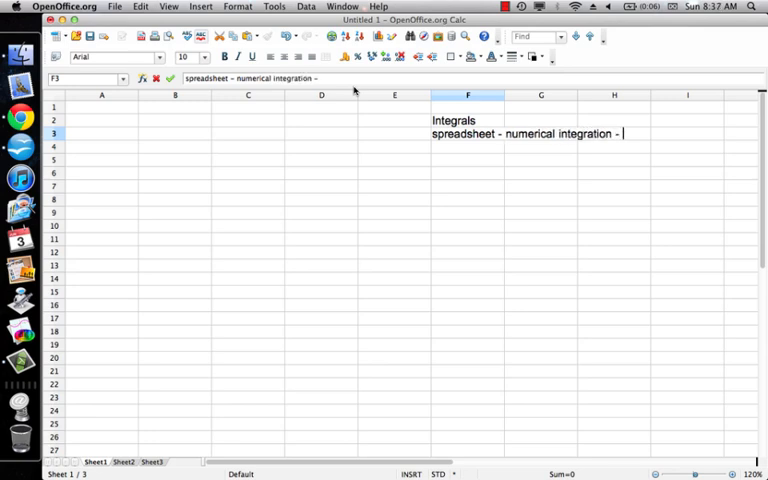
{"action": "type", "text": "Riemann Sums"}
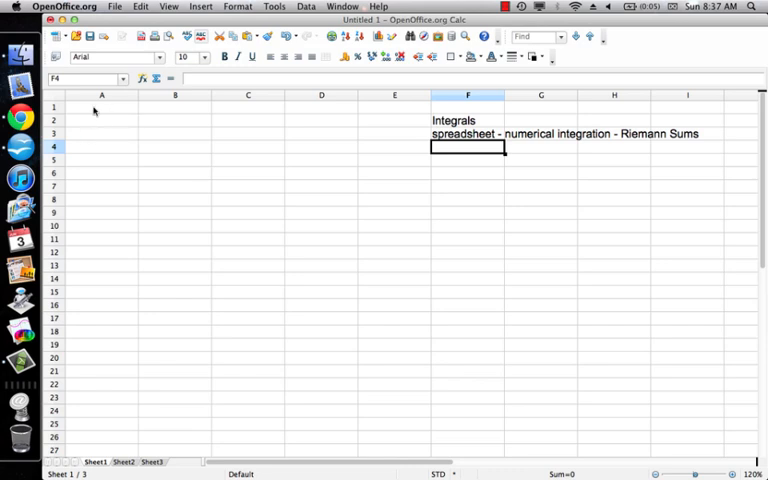
Step: Enter row-1 headers x, f(x), dA=f(x)*dx and A=sum of the dA in A1:D1
{"action": "type", "text": "x"}
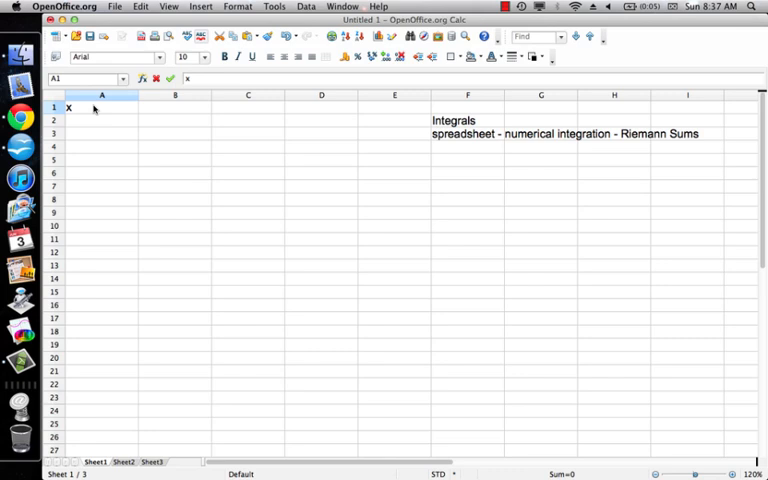
{"action": "left_click", "coordinate": [174, 107]}
{"action": "type", "text": "f(x"}
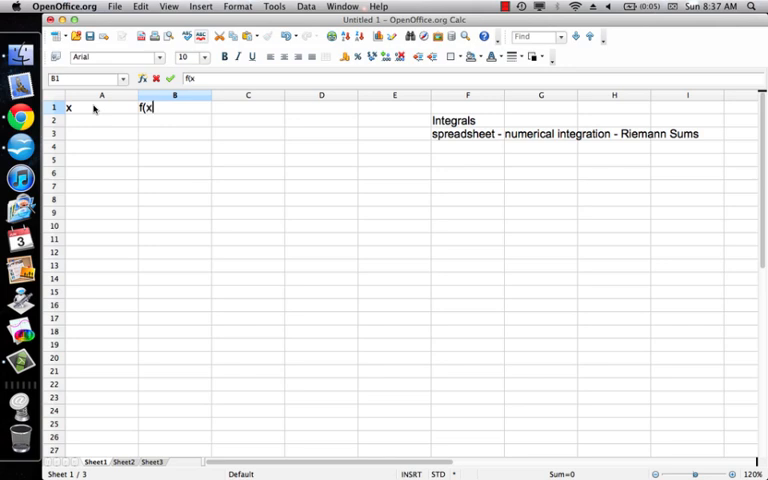
{"action": "left_click", "coordinate": [247, 107]}
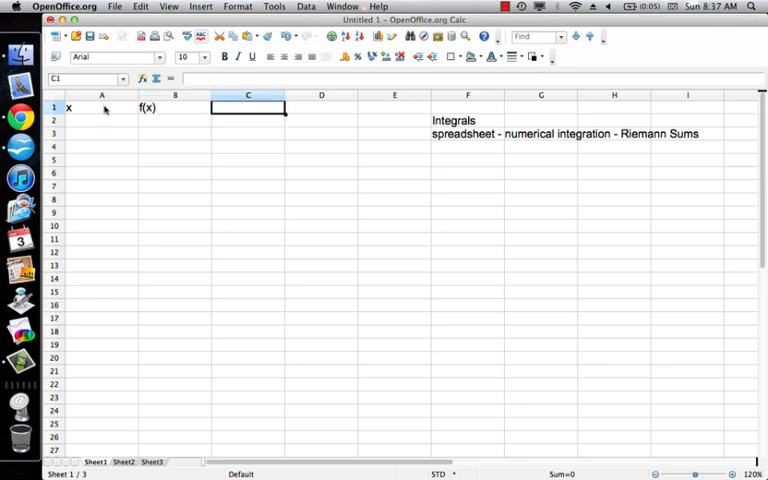
{"action": "type", "text": "d"}
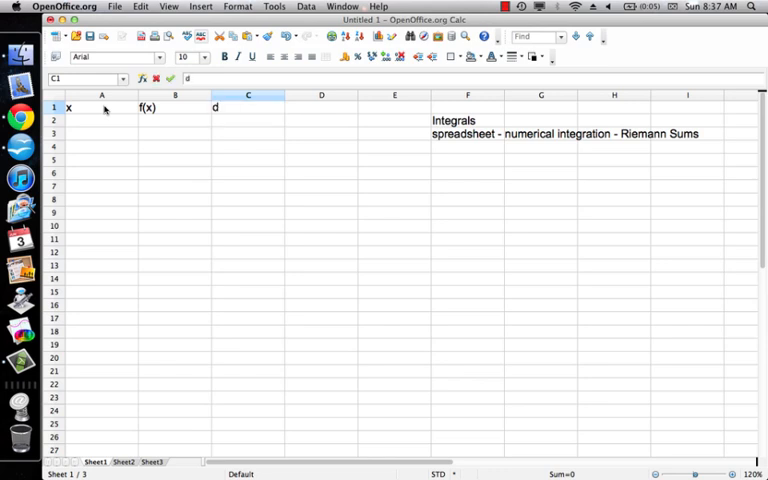
{"action": "type", "text": "A"}
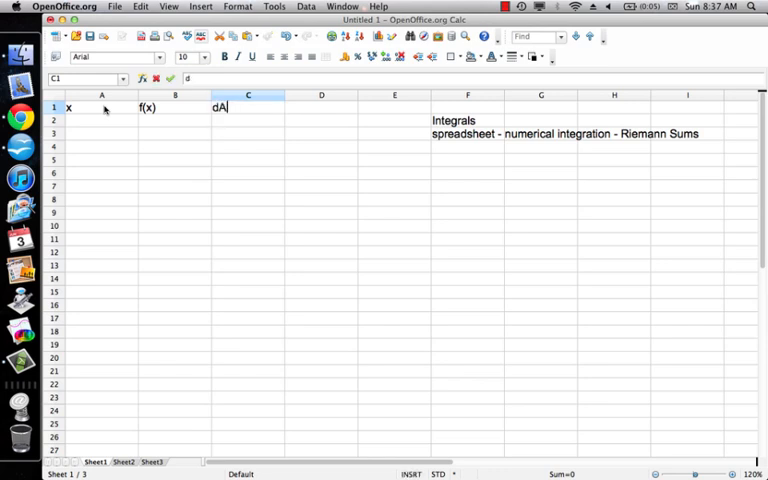
{"action": "type", "text": "=f(x"}
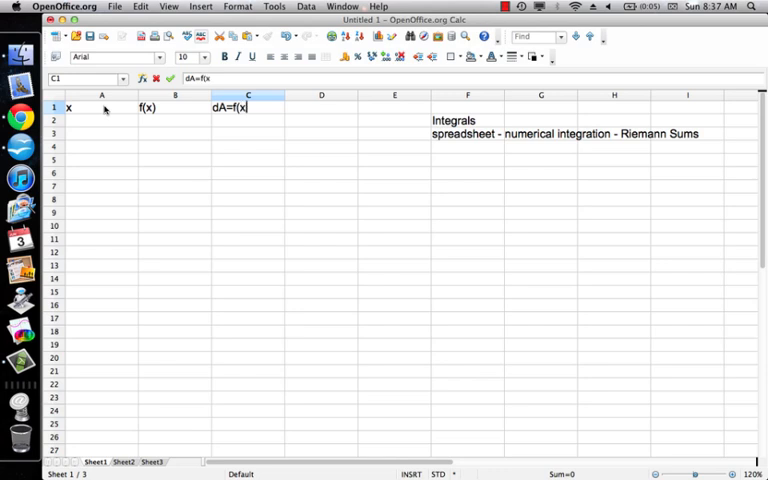
{"action": "type", "text": "*"}
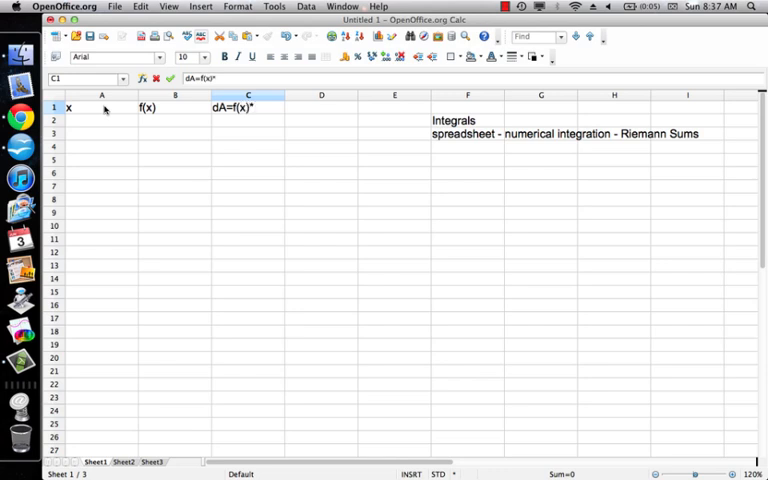
{"action": "type", "text": "dx"}
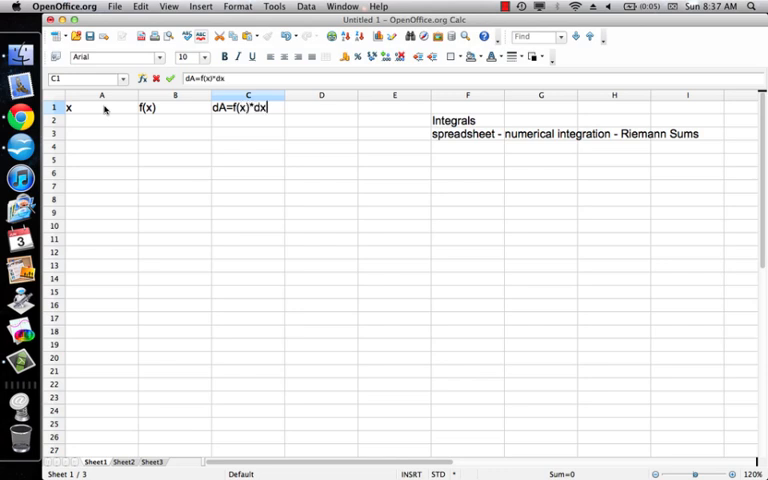
{"action": "type", "text": "A"}
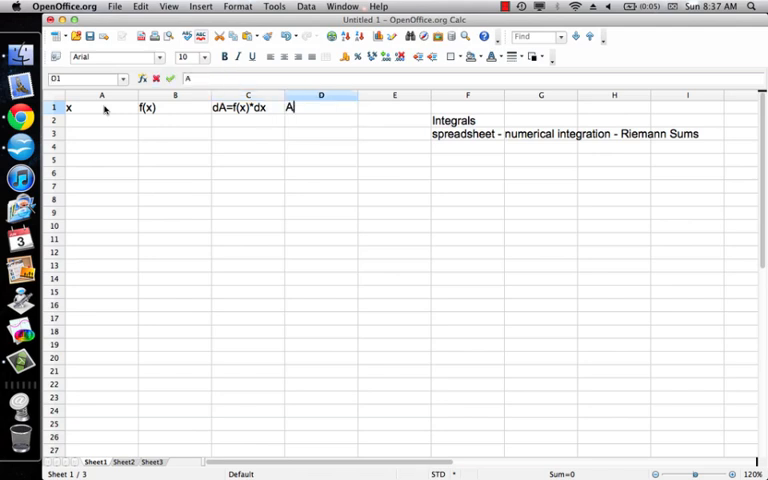
{"action": "type", "text": "=sum of the"}
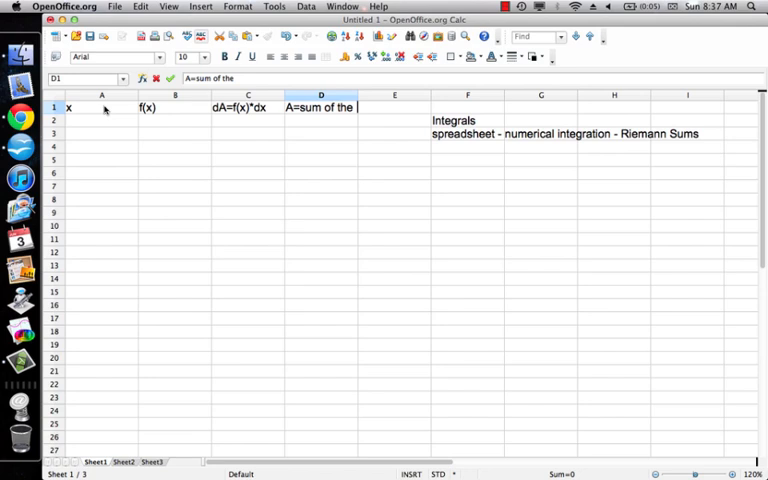
{"action": "type", "text": "dA"}
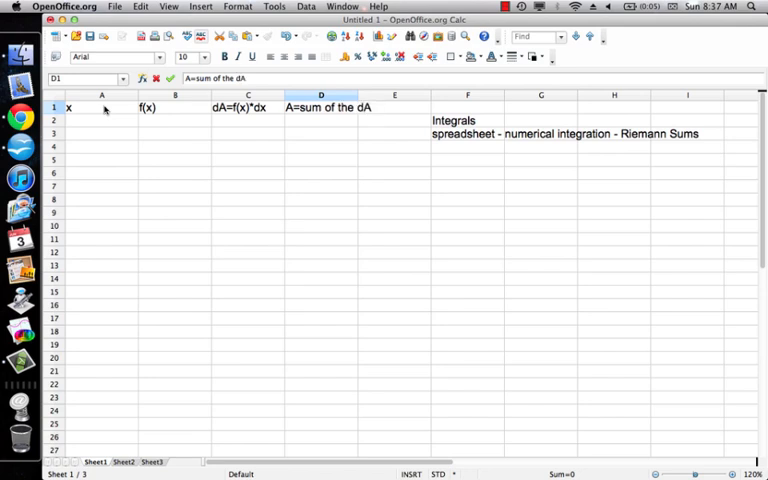
{"action": "left_click", "coordinate": [467, 107]}
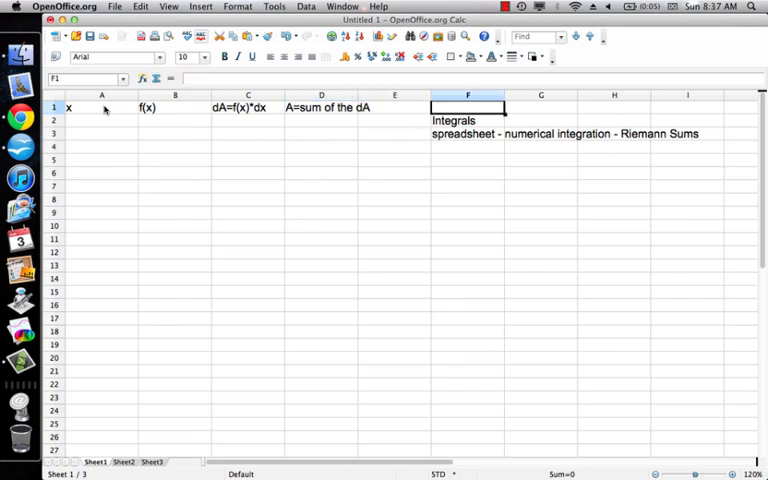
Step: Label cell F1 'dx=' for the 0.01 step size
{"action": "type", "text": "dx="}
{"action": "left_click", "coordinate": [541, 107]}
{"action": "type", "text": "0.01"}
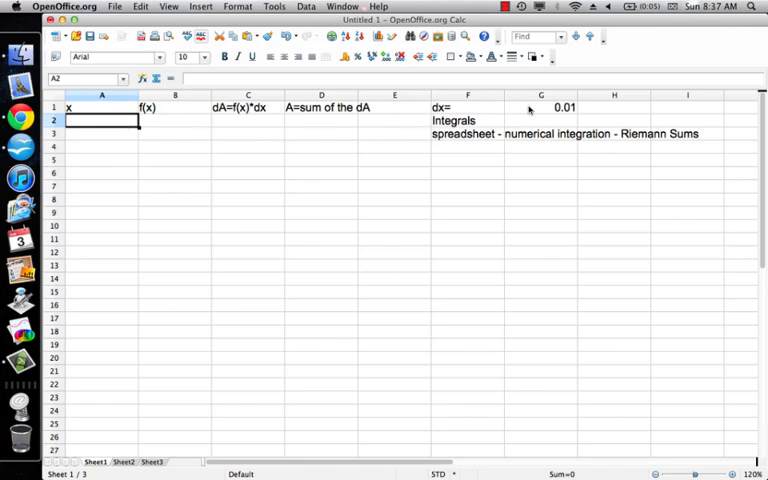
{"action": "mouse_move", "coordinate": [103, 153]}
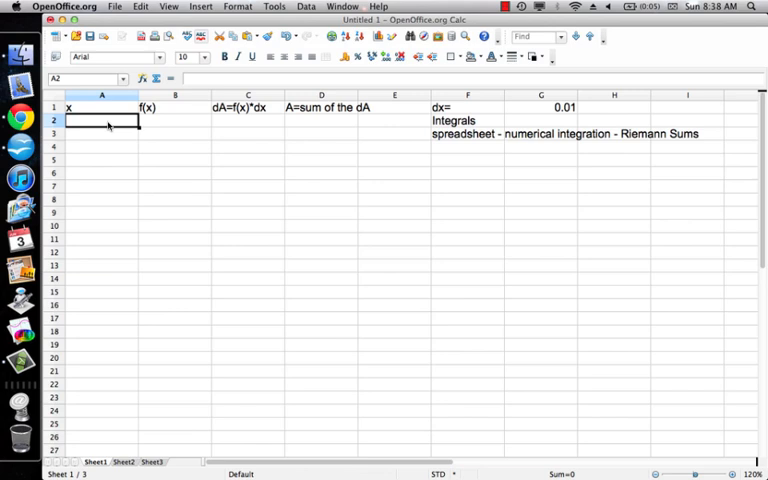
Step: Start x at 0 in A2 and fill =A2+$G$1 down column A
{"action": "type", "text": "0"}
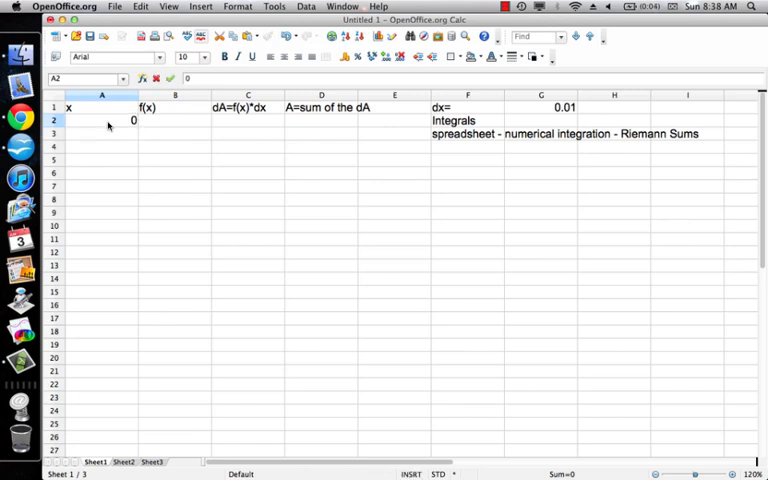
{"action": "type", "text": "=A2"}
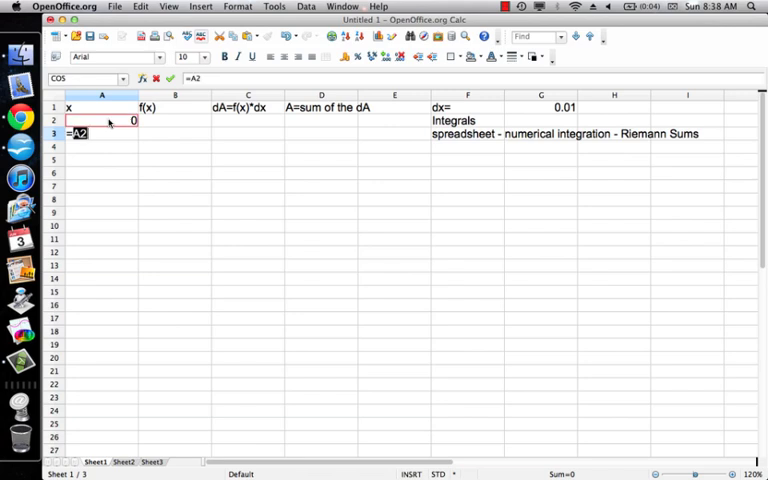
{"action": "type", "text": "+"}
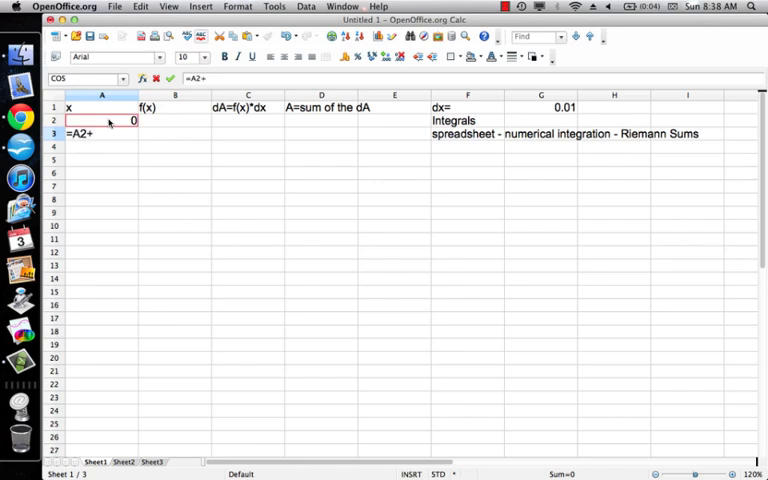
{"action": "left_click", "coordinate": [541, 107]}
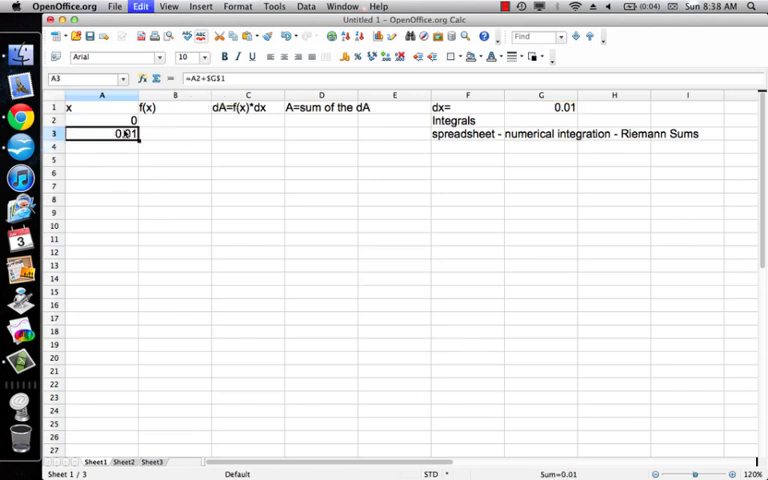
{"action": "left_click_drag", "start_coordinate": [139, 138], "coordinate": [139, 225]}
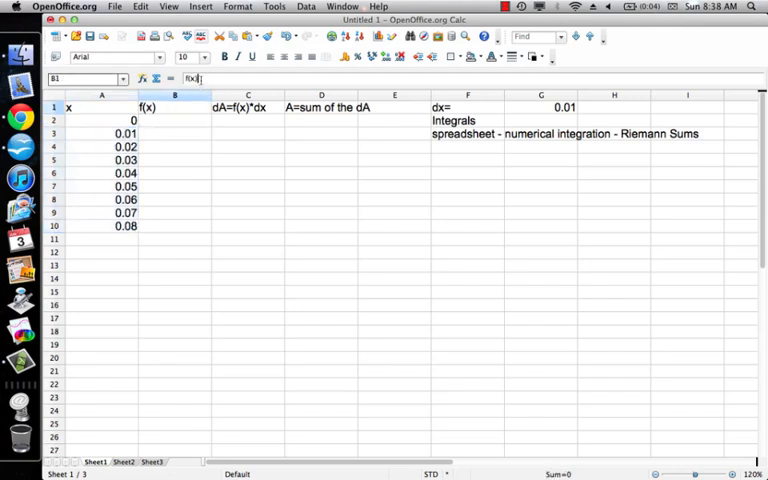
Step: Enter the formula =COS(A2) in B2 to compute cos(x)
{"action": "type", "text": "=cos(x"}
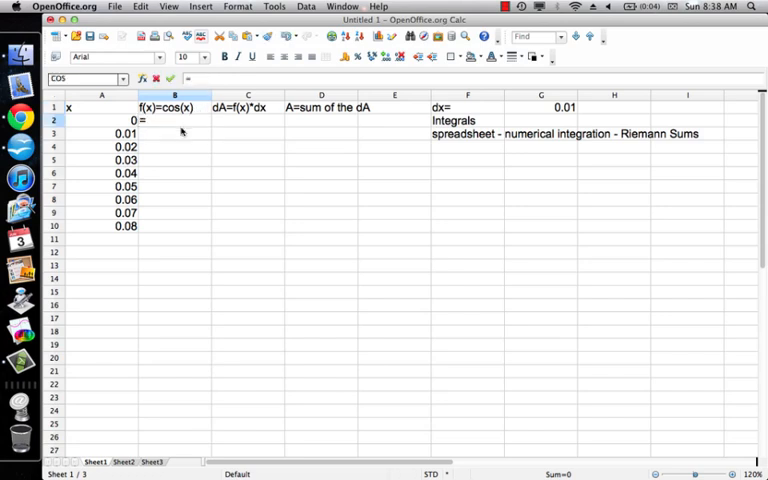
{"action": "key", "text": "Insert"}
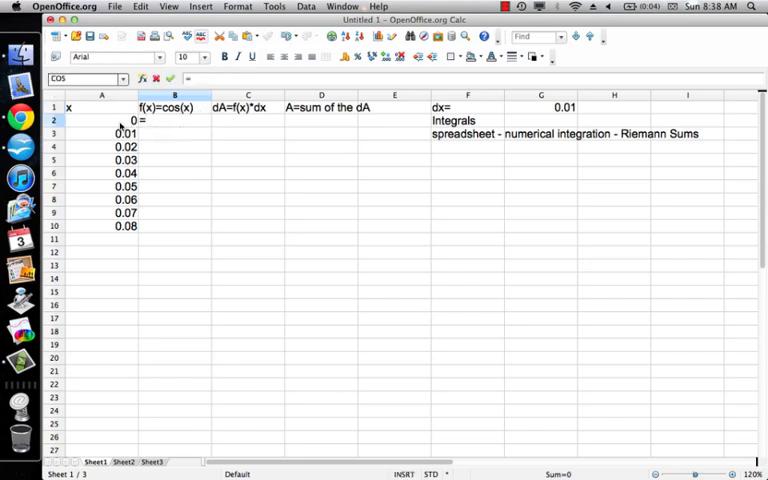
{"action": "type", "text": "=cos("}
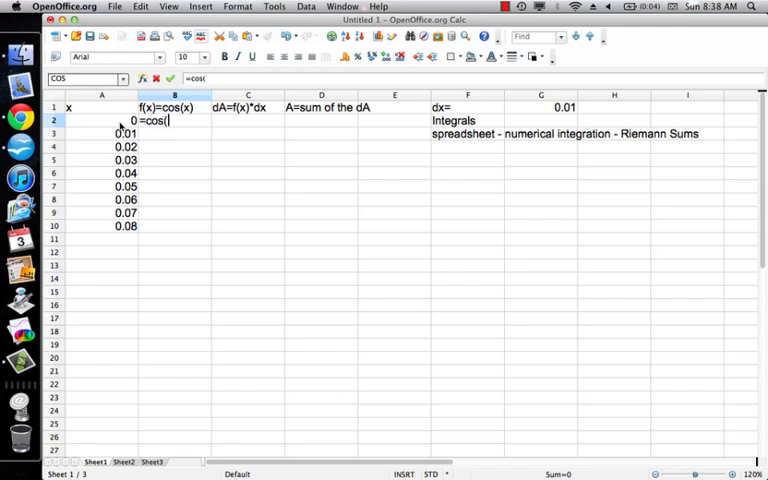
{"action": "left_click", "coordinate": [101, 120]}
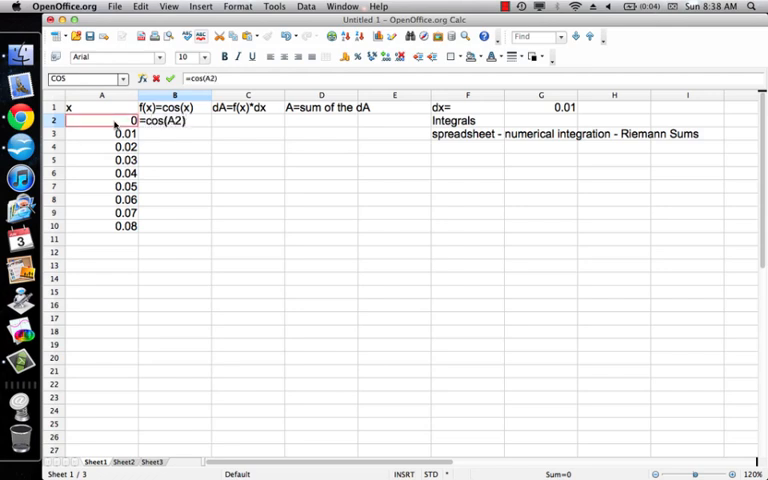
{"action": "key", "text": "Return"}
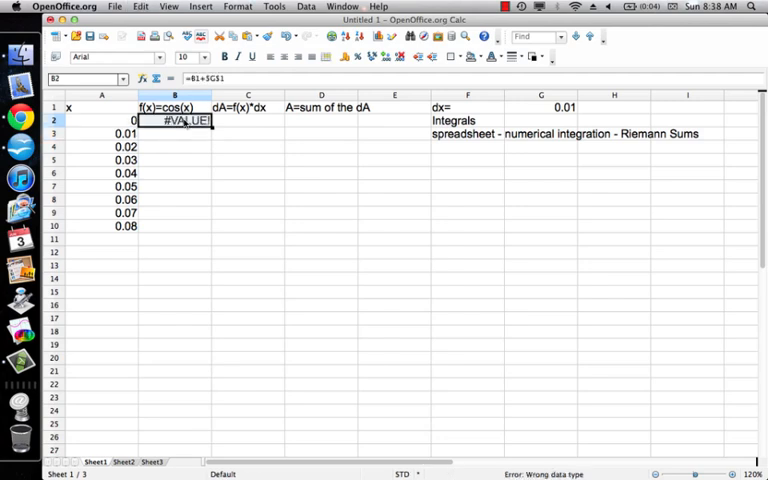
{"action": "type", "text": "=COS(A2)"}
{"action": "left_click", "coordinate": [248, 120]}
{"action": "type", "text": "=B2*"}
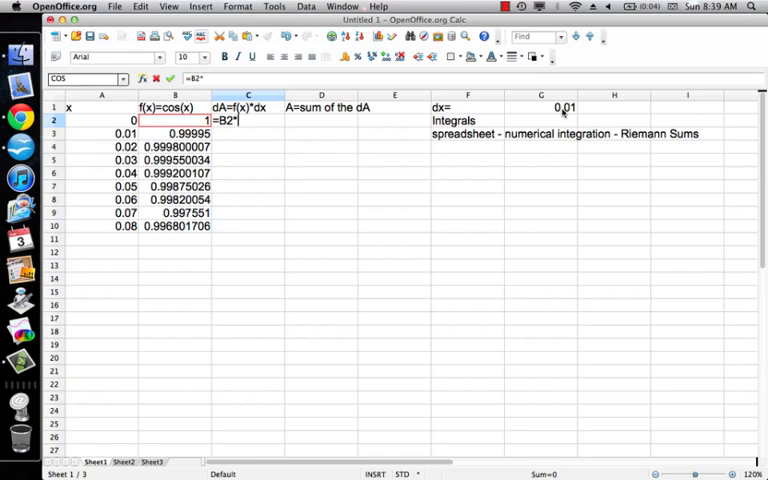
Step: Enter dA formula =B2*$G$1 in C2 and fill it down to C10
{"action": "left_click", "coordinate": [541, 107]}
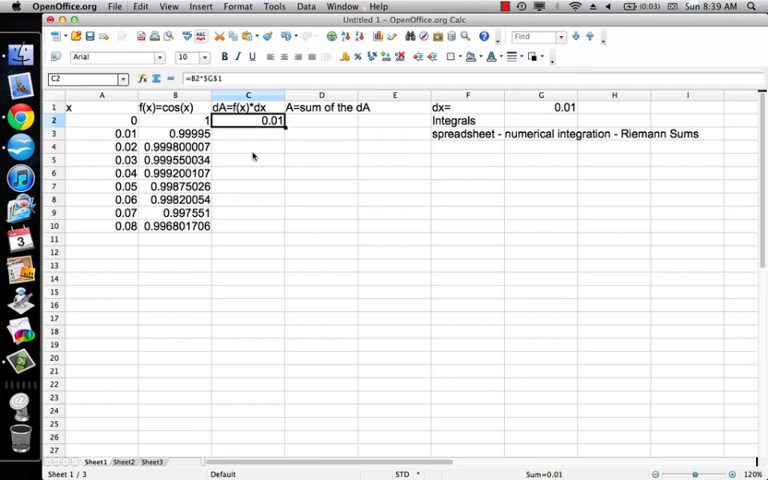
{"action": "left_click_drag", "start_coordinate": [270, 120], "coordinate": [270, 226]}
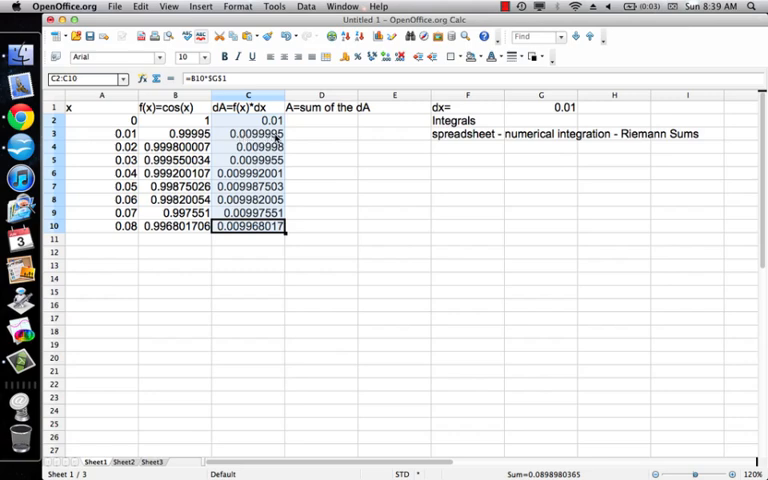
{"action": "left_click", "coordinate": [320, 120]}
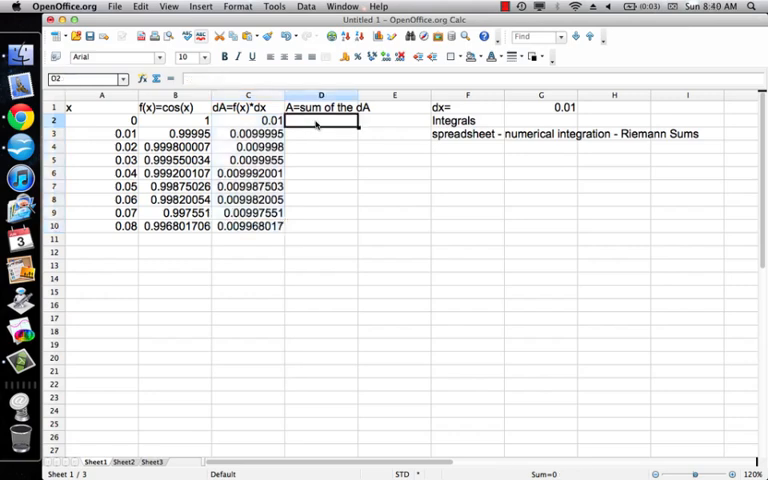
Step: Start the running sum with =C2 in D2 and =D2+C3 in D3, filled down column D
{"action": "left_click", "coordinate": [320, 133]}
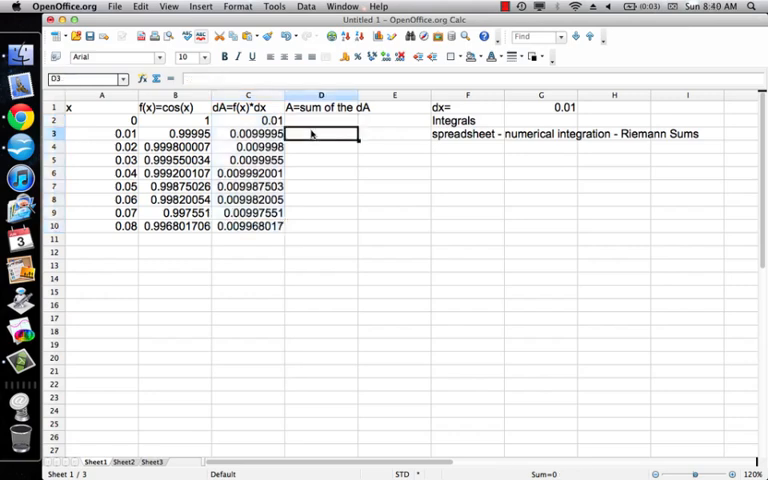
{"action": "left_click", "coordinate": [320, 120]}
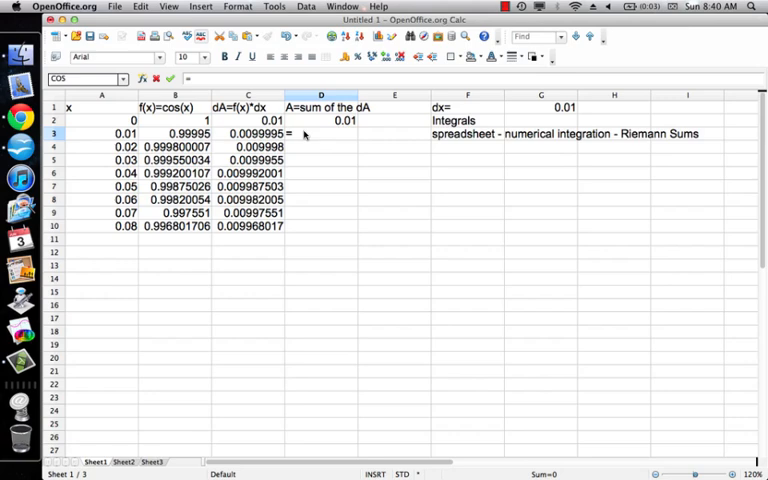
{"action": "mouse_move", "coordinate": [318, 127]}
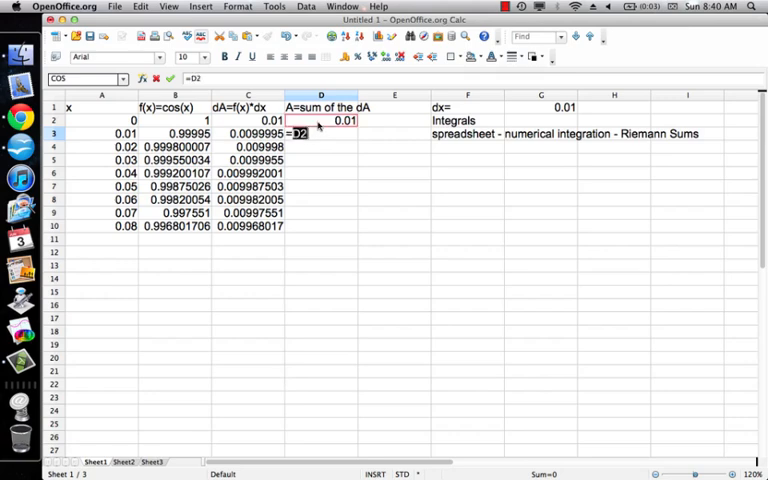
{"action": "type", "text": "+"}
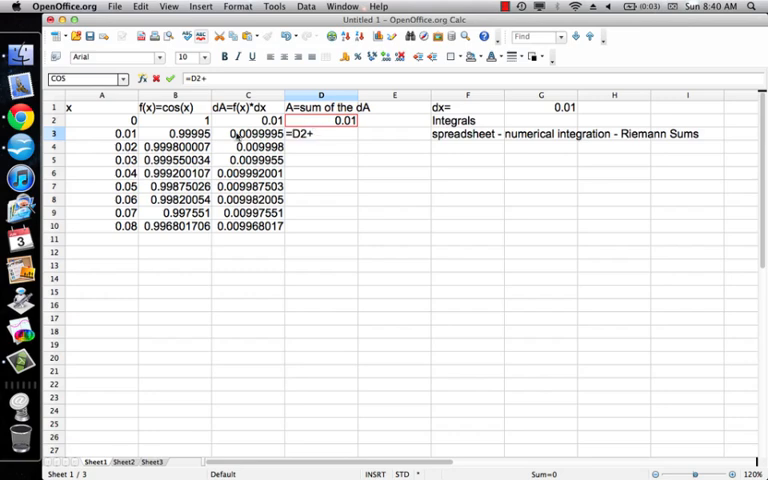
{"action": "left_click", "coordinate": [247, 133]}
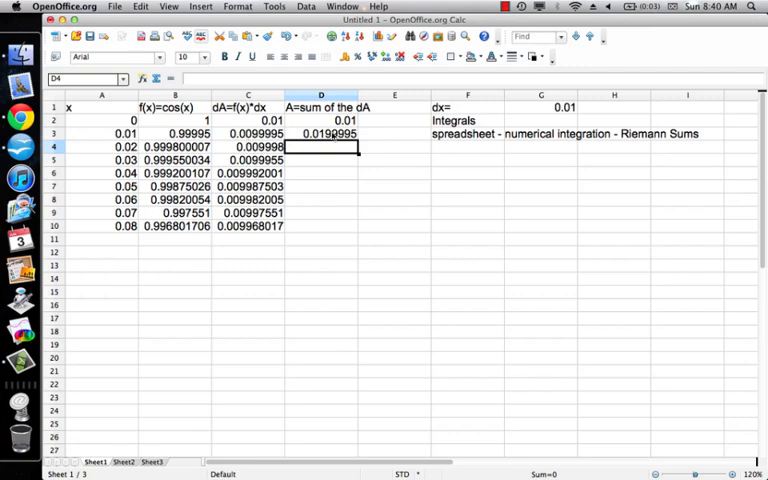
{"action": "left_click", "coordinate": [320, 133]}
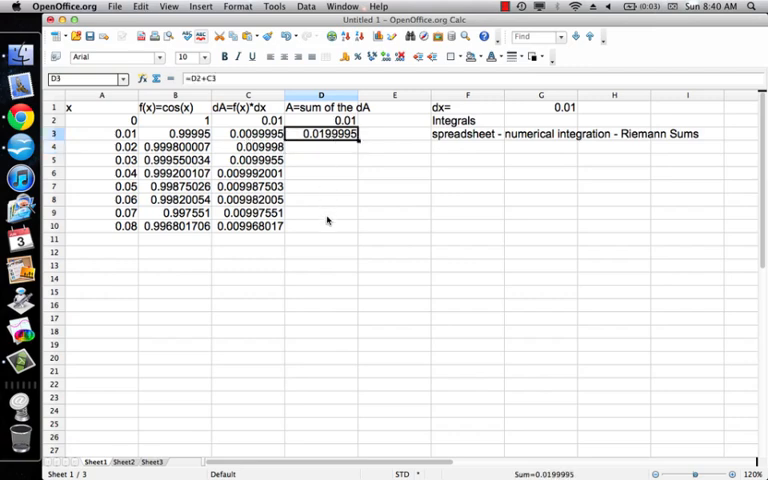
{"action": "left_click_drag", "start_coordinate": [320, 133], "coordinate": [320, 226]}
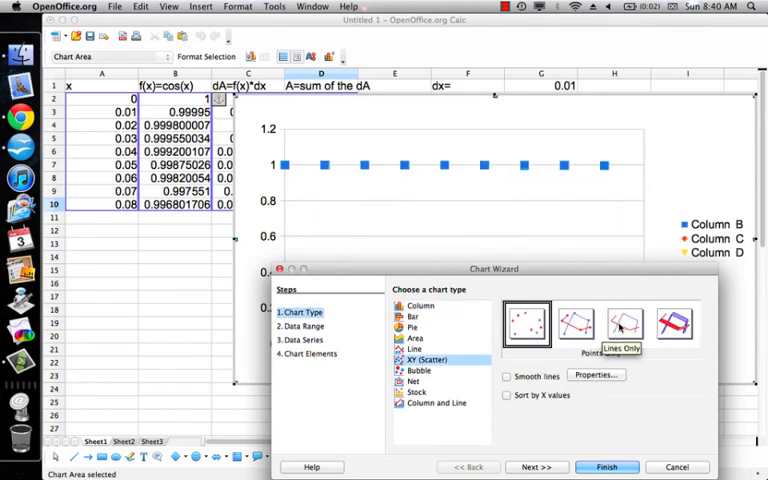
Step: Choose the lines-only XY scatter chart type and advance to the data range step
{"action": "left_click", "coordinate": [625, 323]}
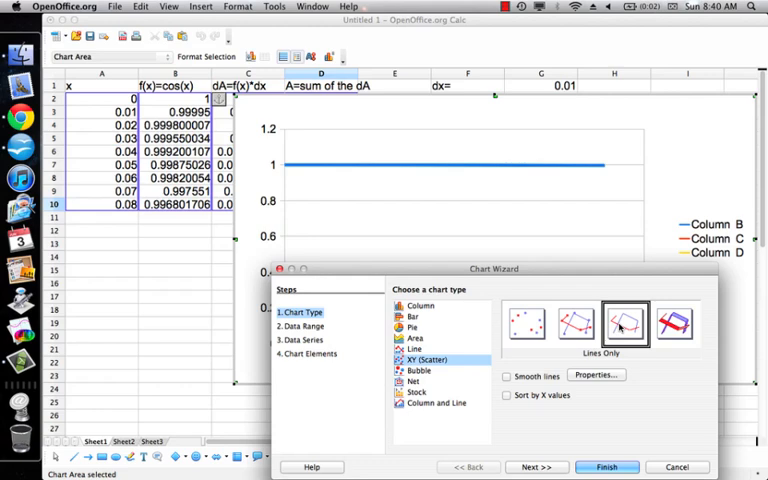
{"action": "left_click", "coordinate": [535, 467]}
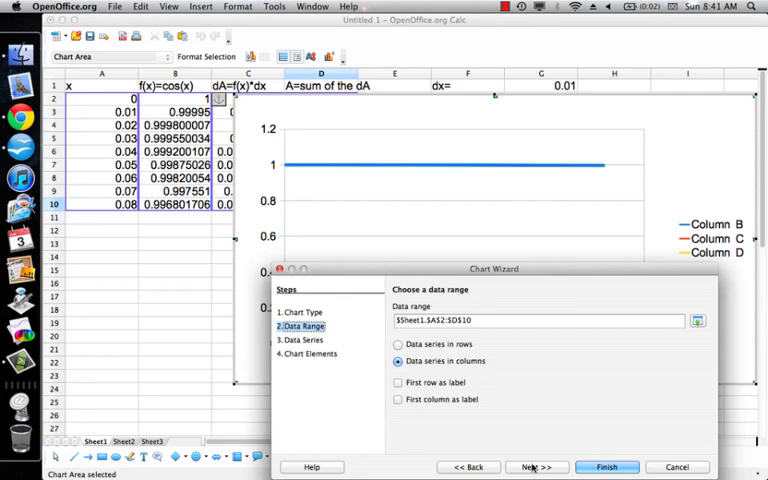
Step: Remove the Column C series and name the Column B series 'cosx'
{"action": "left_click", "coordinate": [536, 467]}
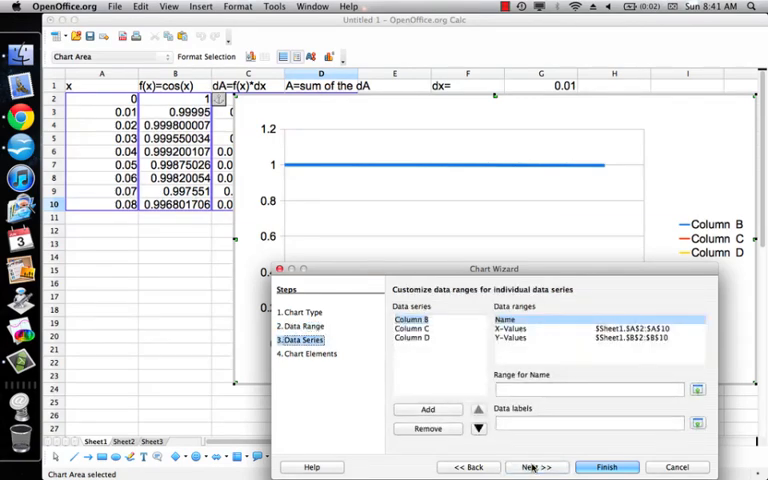
{"action": "left_click", "coordinate": [411, 328]}
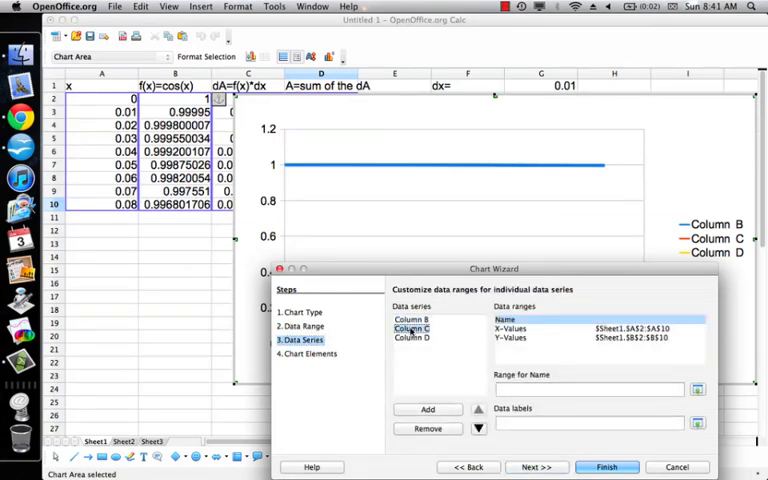
{"action": "left_click", "coordinate": [412, 328]}
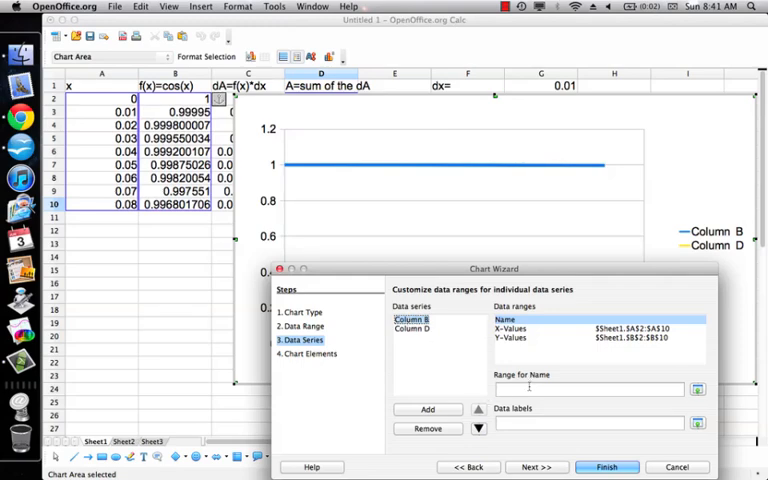
{"action": "left_click", "coordinate": [585, 389]}
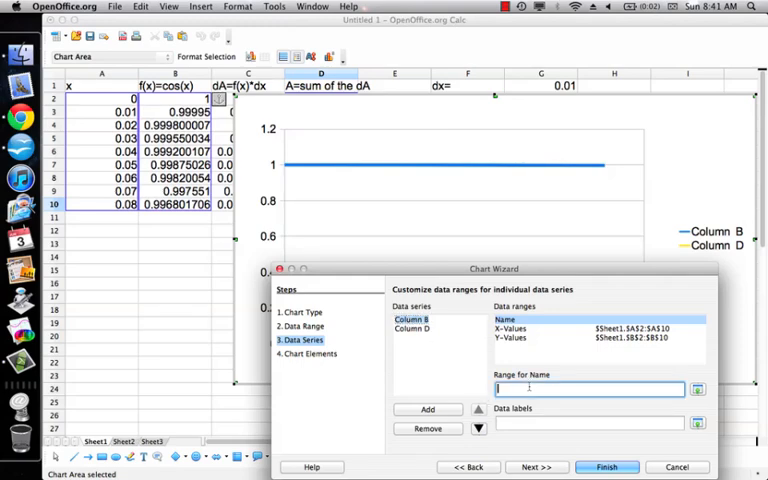
{"action": "type", "text": "cosx"}
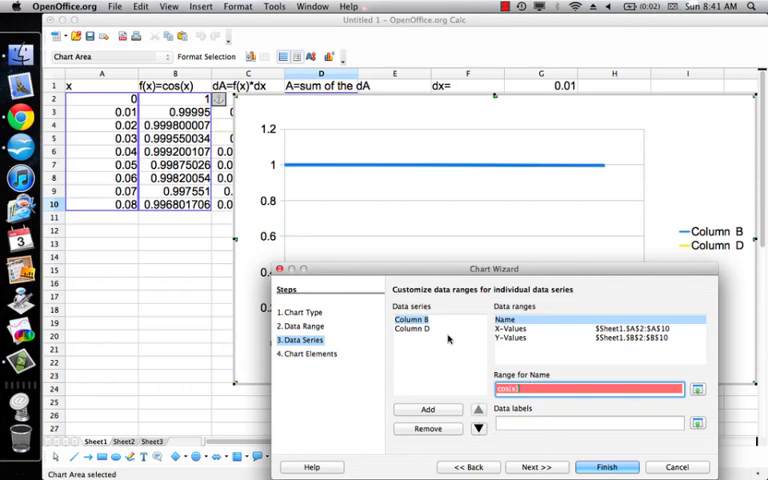
Step: Review the Column B and Column D series ranges and finish the chart
{"action": "left_click", "coordinate": [411, 329]}
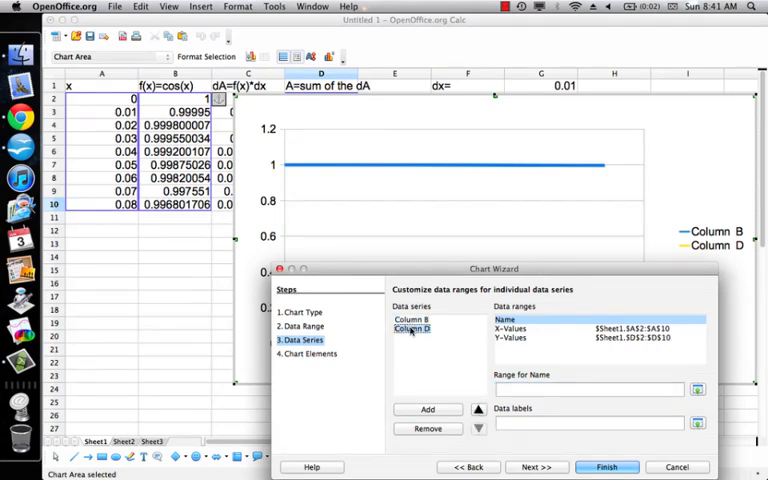
{"action": "left_click", "coordinate": [411, 319]}
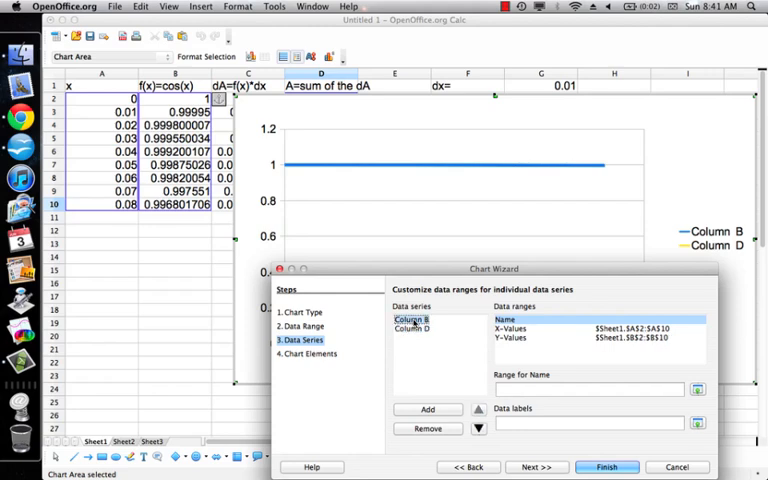
{"action": "left_click", "coordinate": [411, 329]}
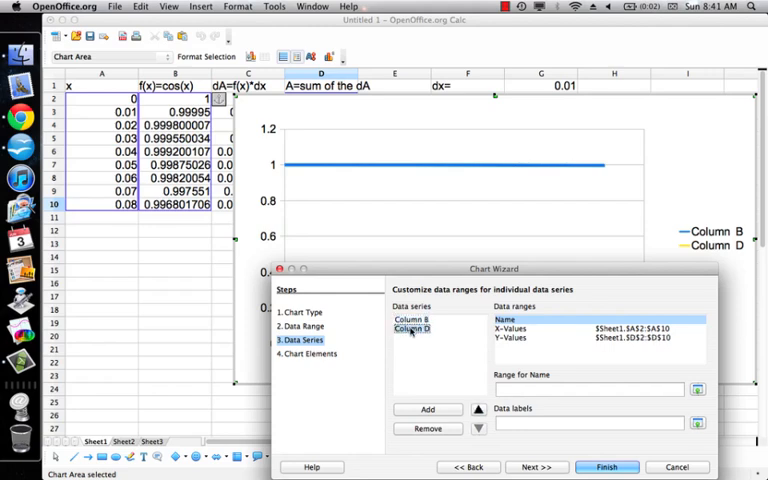
{"action": "left_click", "coordinate": [411, 319]}
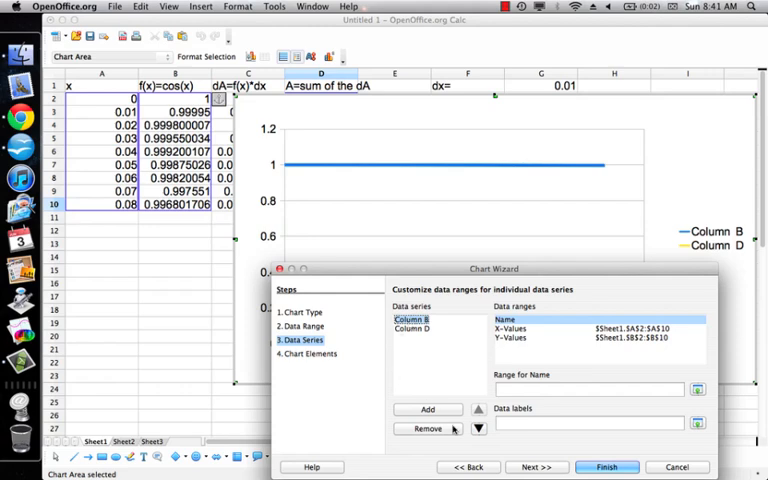
{"action": "left_click", "coordinate": [536, 467]}
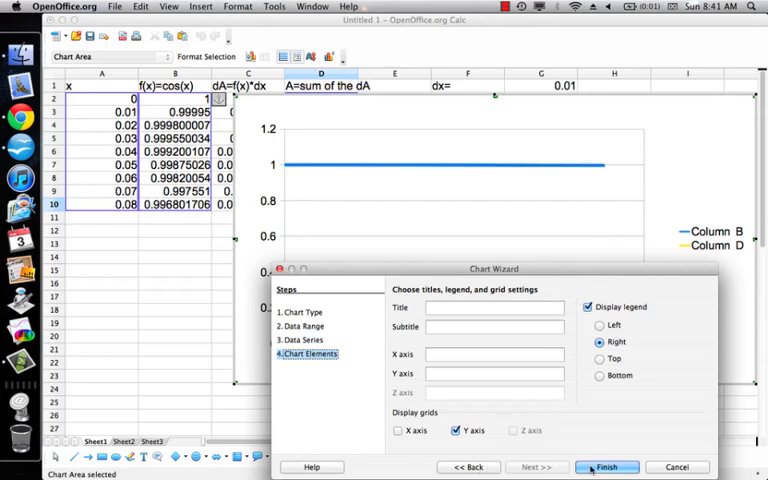
{"action": "left_click", "coordinate": [606, 467]}
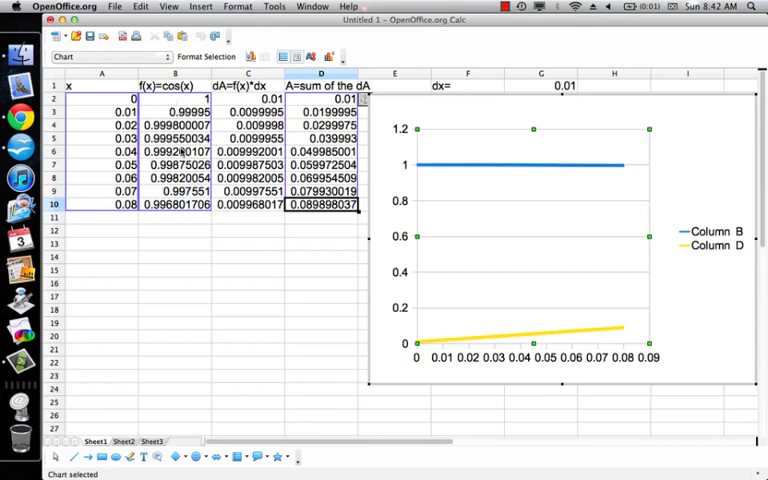
{"action": "mouse_move", "coordinate": [428, 165]}
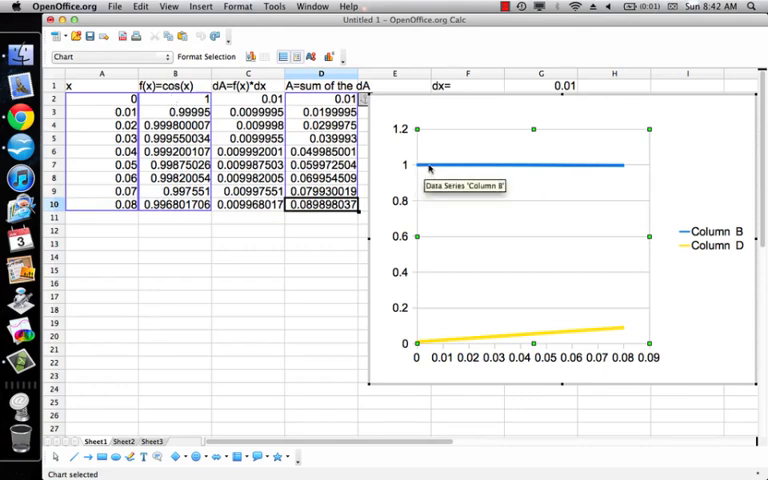
{"action": "mouse_move", "coordinate": [593, 170]}
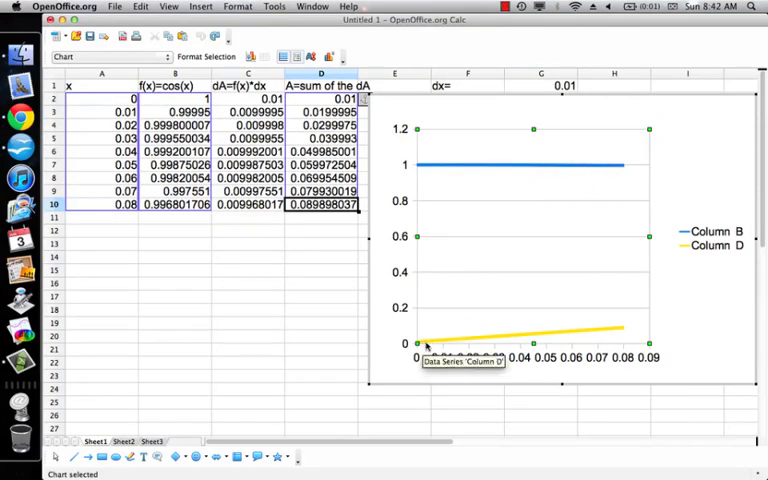
{"action": "mouse_move", "coordinate": [560, 330]}
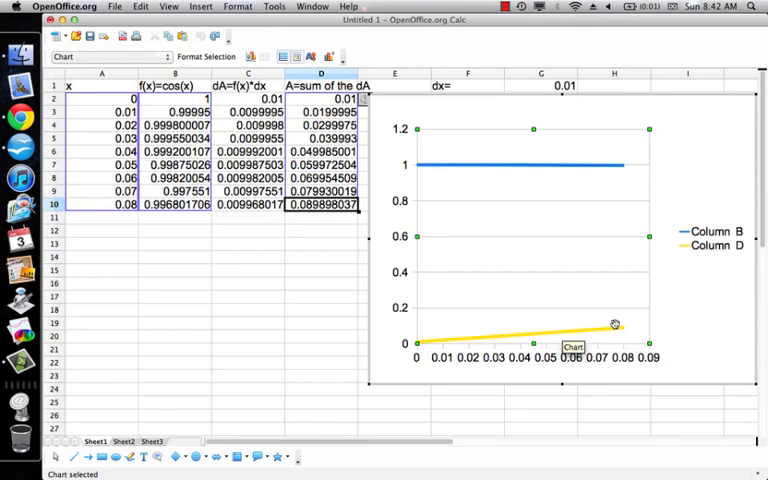
{"action": "mouse_move", "coordinate": [368, 300]}
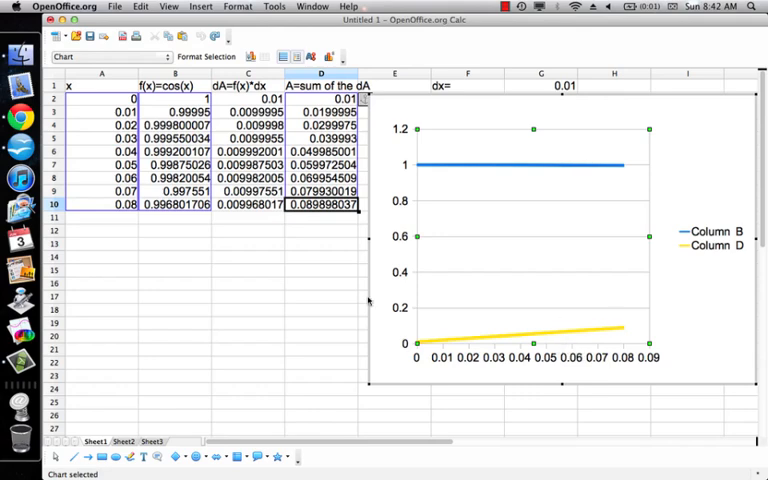
{"action": "mouse_move", "coordinate": [368, 300]}
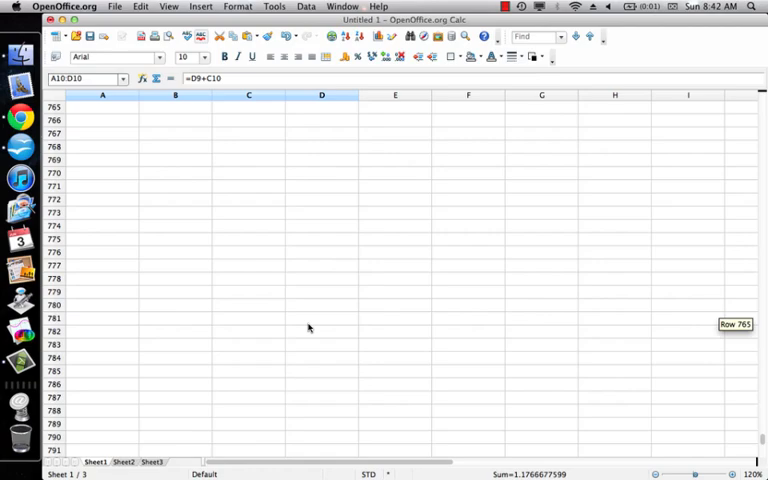
Step: Scroll down to check the columns filled to row 1292, where x reaches 12.9
{"action": "scroll", "scroll_direction": "down", "scroll_amount": 3}
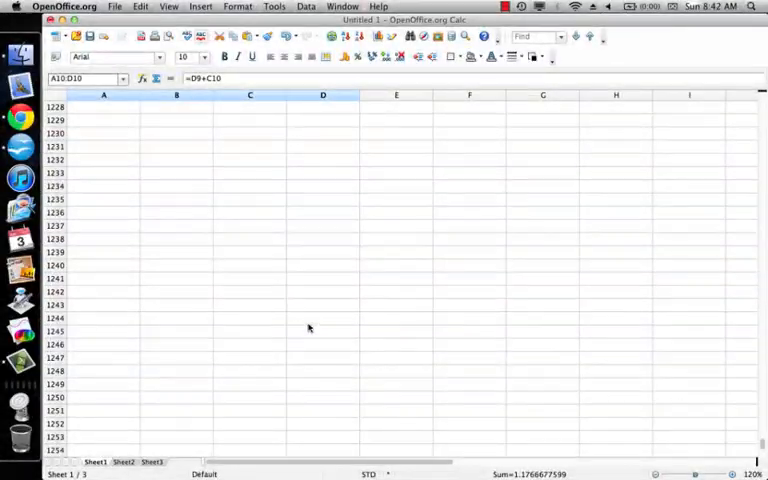
{"action": "scroll", "scroll_direction": "down", "scroll_amount": 3}
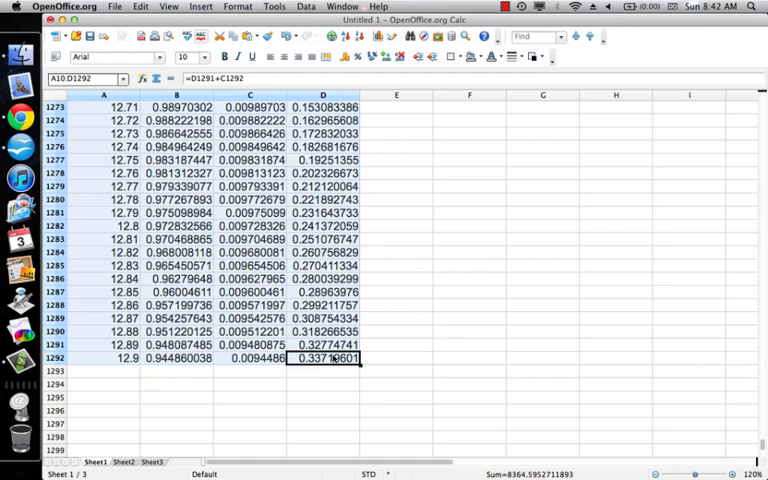
{"action": "mouse_move", "coordinate": [489, 217]}
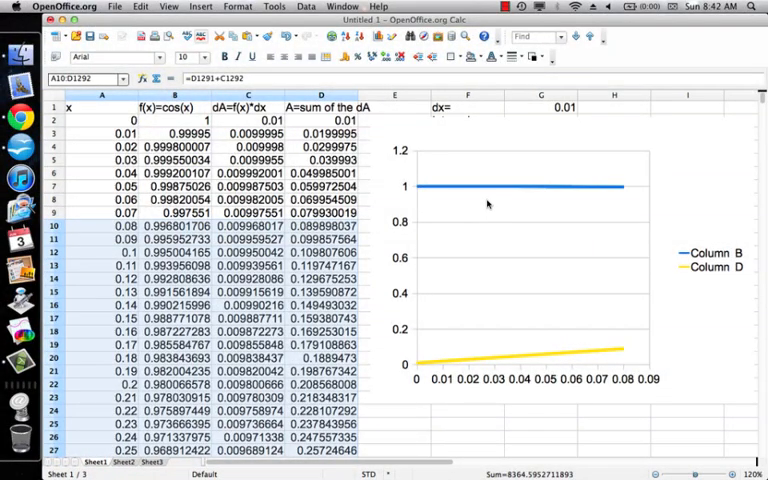
Step: Enter chart edit mode and open Data Ranges to edit the chart's data range field
{"action": "left_click", "coordinate": [488, 186]}
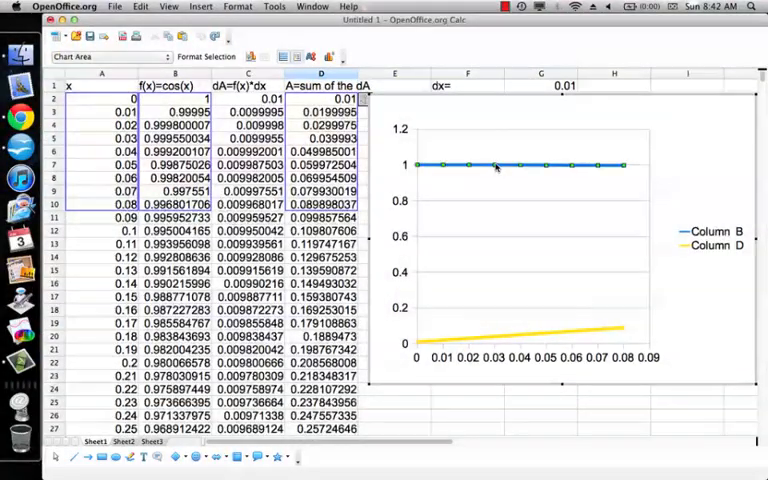
{"action": "double_click", "coordinate": [495, 166]}
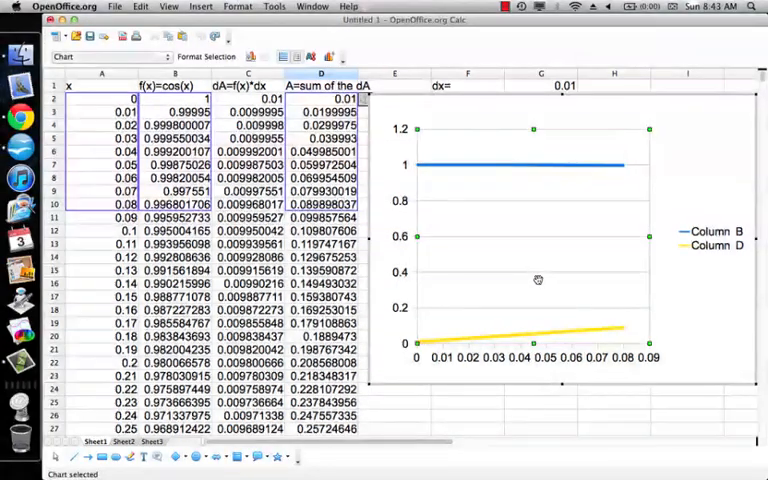
{"action": "right_click", "coordinate": [538, 280]}
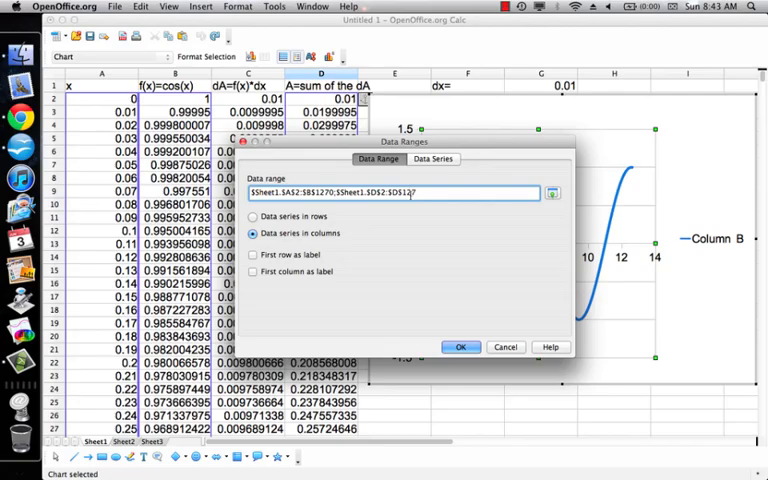
{"action": "left_click", "coordinate": [460, 347]}
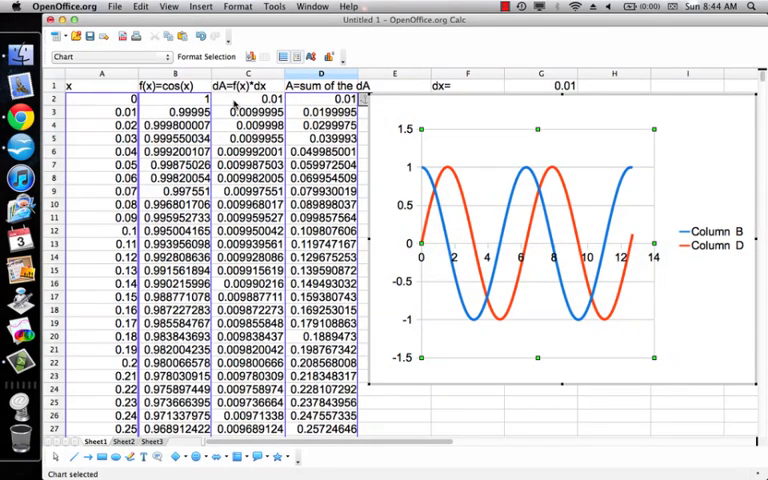
{"action": "mouse_move", "coordinate": [420, 203]}
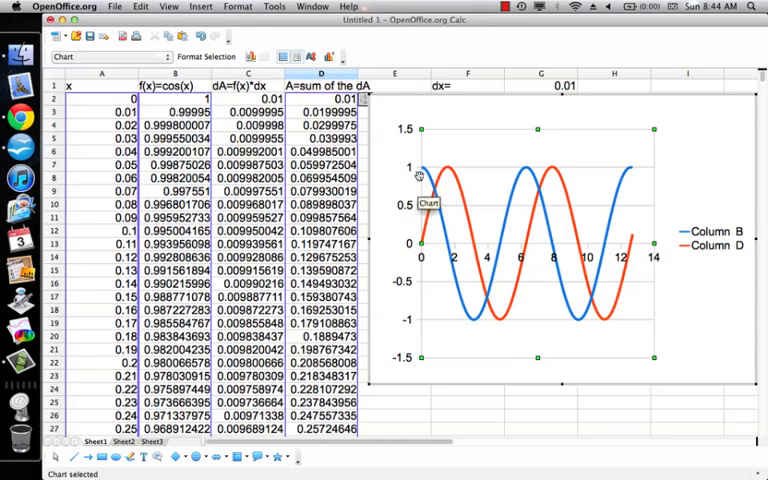
{"action": "mouse_move", "coordinate": [425, 225]}
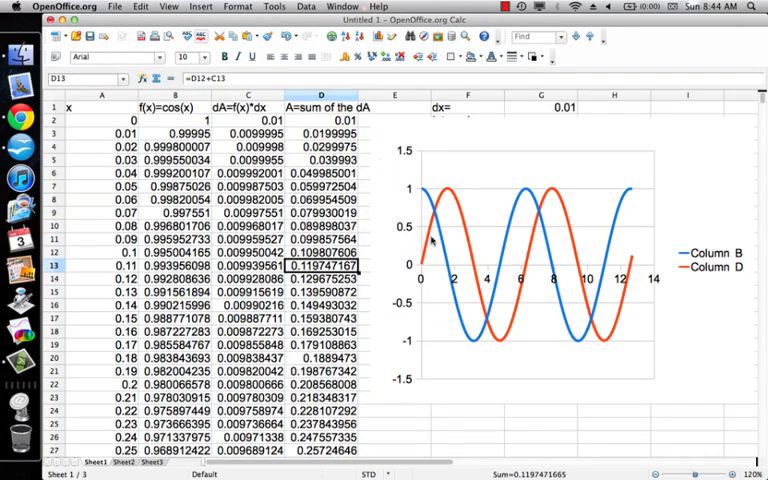
{"action": "mouse_move", "coordinate": [453, 192]}
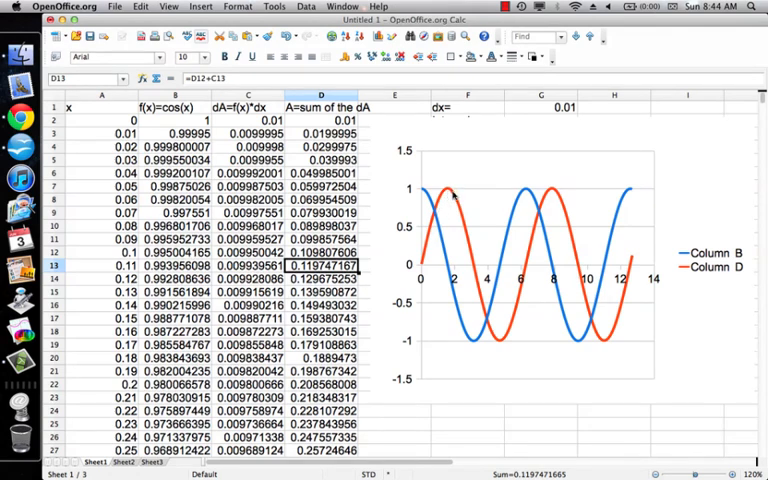
{"action": "mouse_move", "coordinate": [497, 330]}
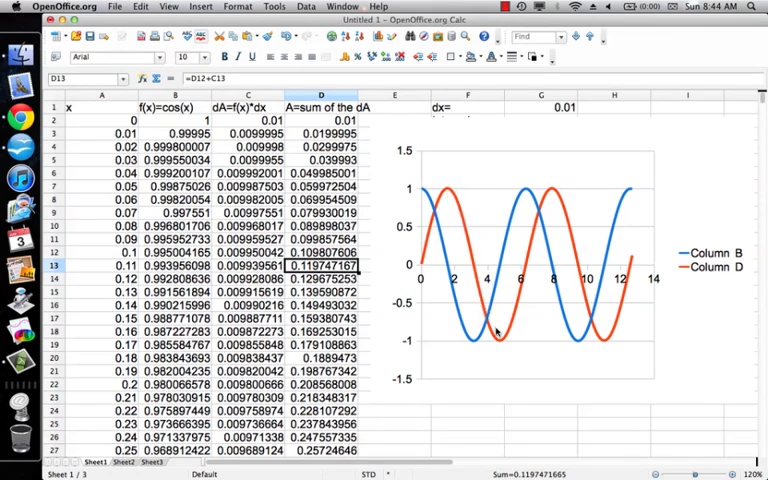
{"action": "mouse_move", "coordinate": [430, 182]}
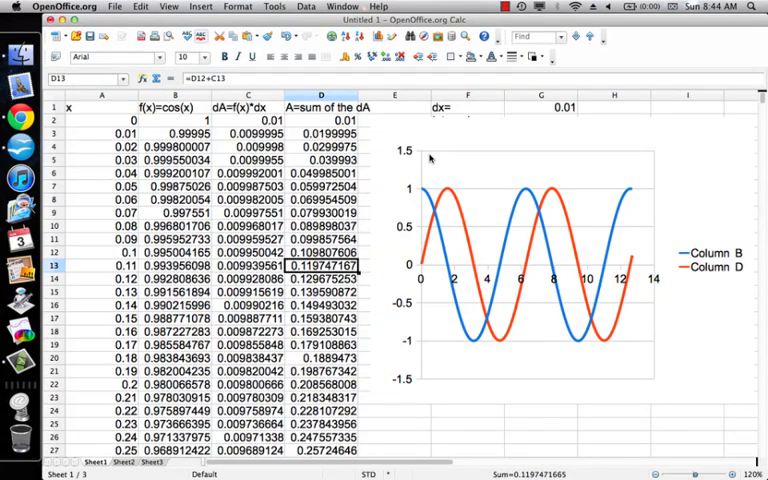
{"action": "mouse_move", "coordinate": [430, 230]}
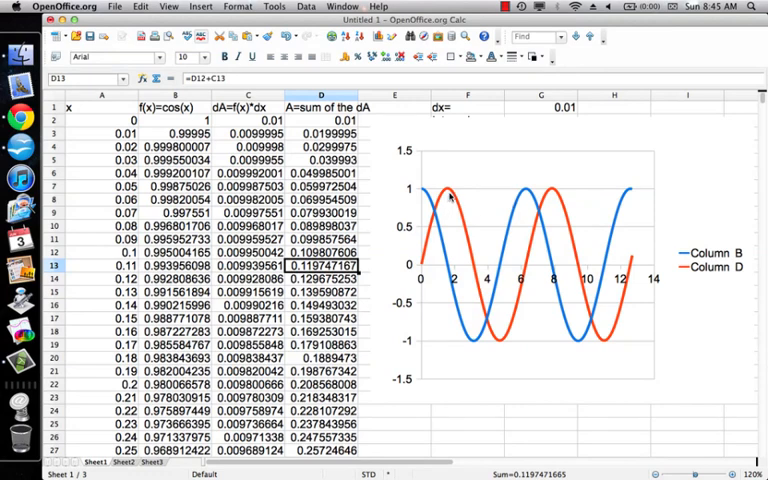
{"action": "mouse_move", "coordinate": [452, 199]}
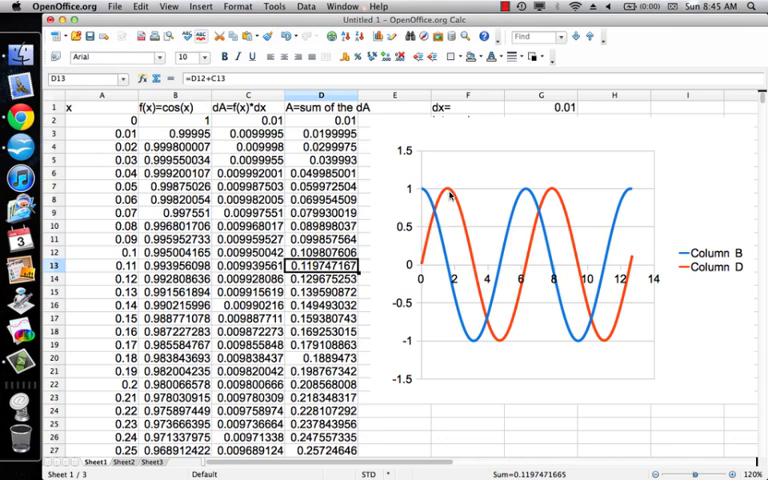
{"action": "mouse_move", "coordinate": [432, 202]}
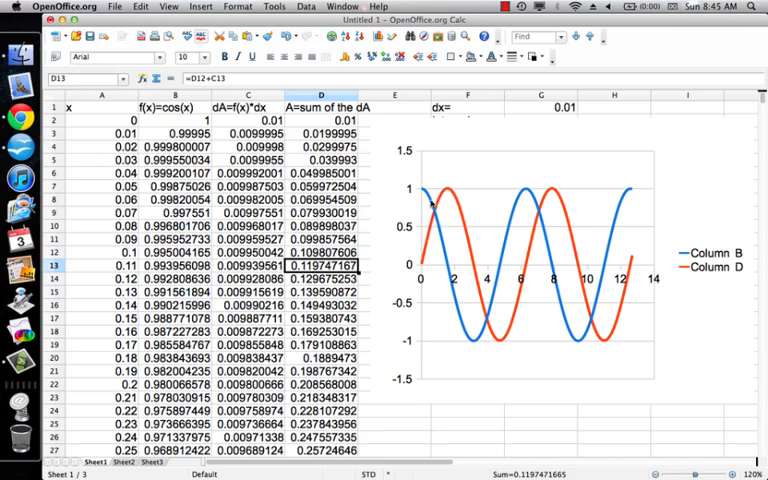